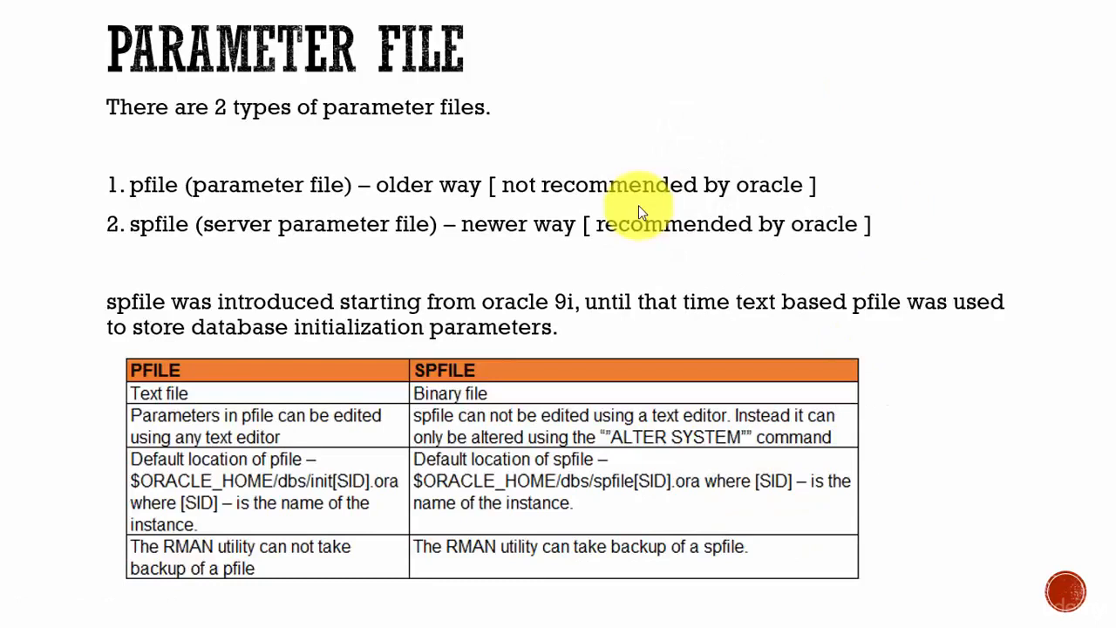
pyautogui.moveTo(615, 184)
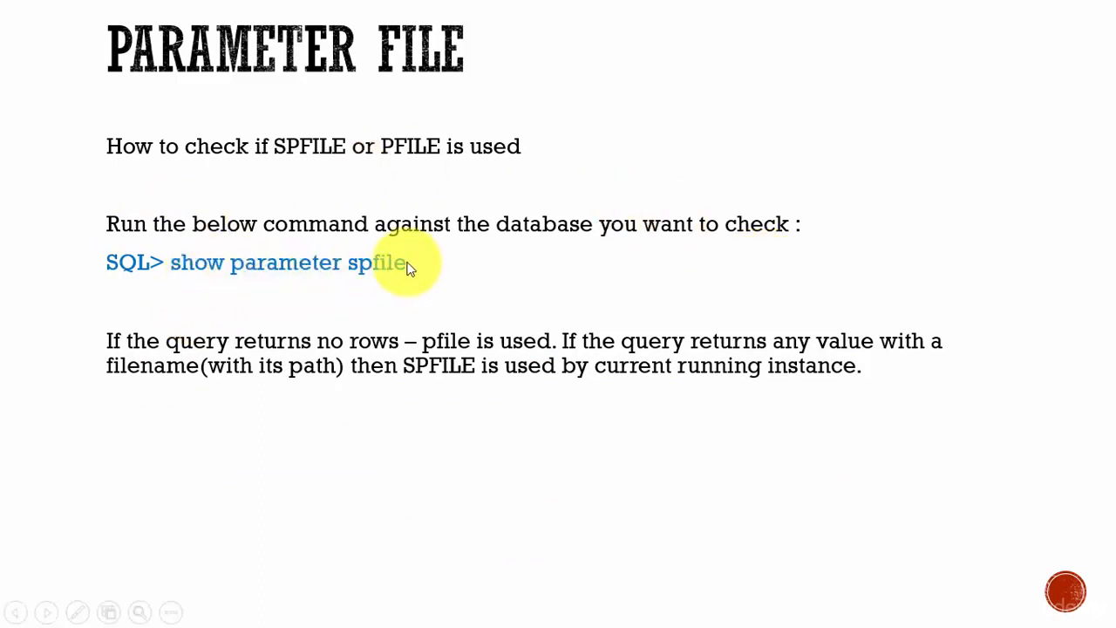
pyautogui.moveTo(375, 253)
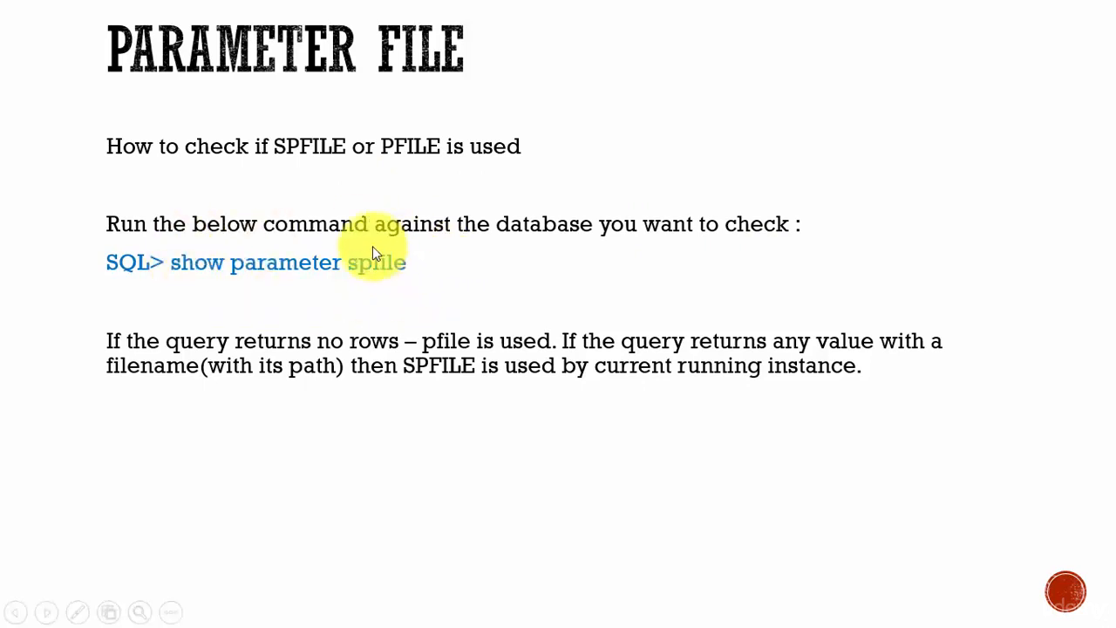